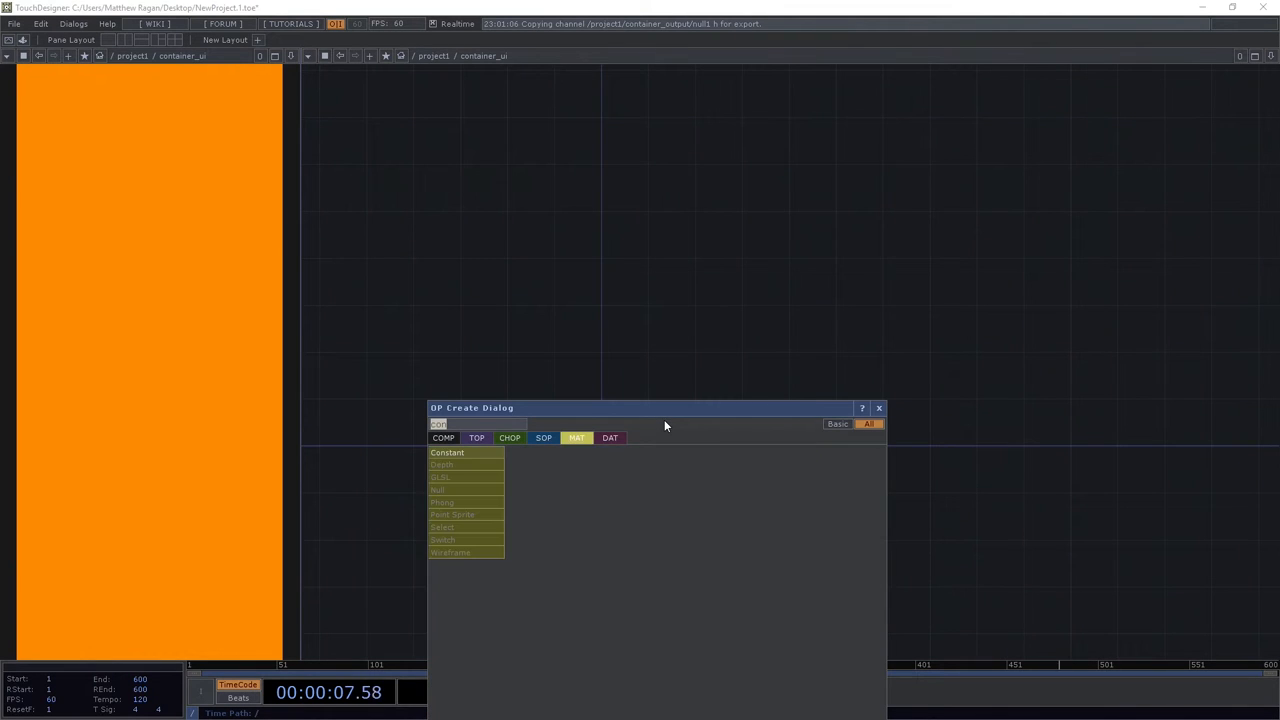
Choose a Container COMP from the component family to add as the header.
left_click(444, 436)
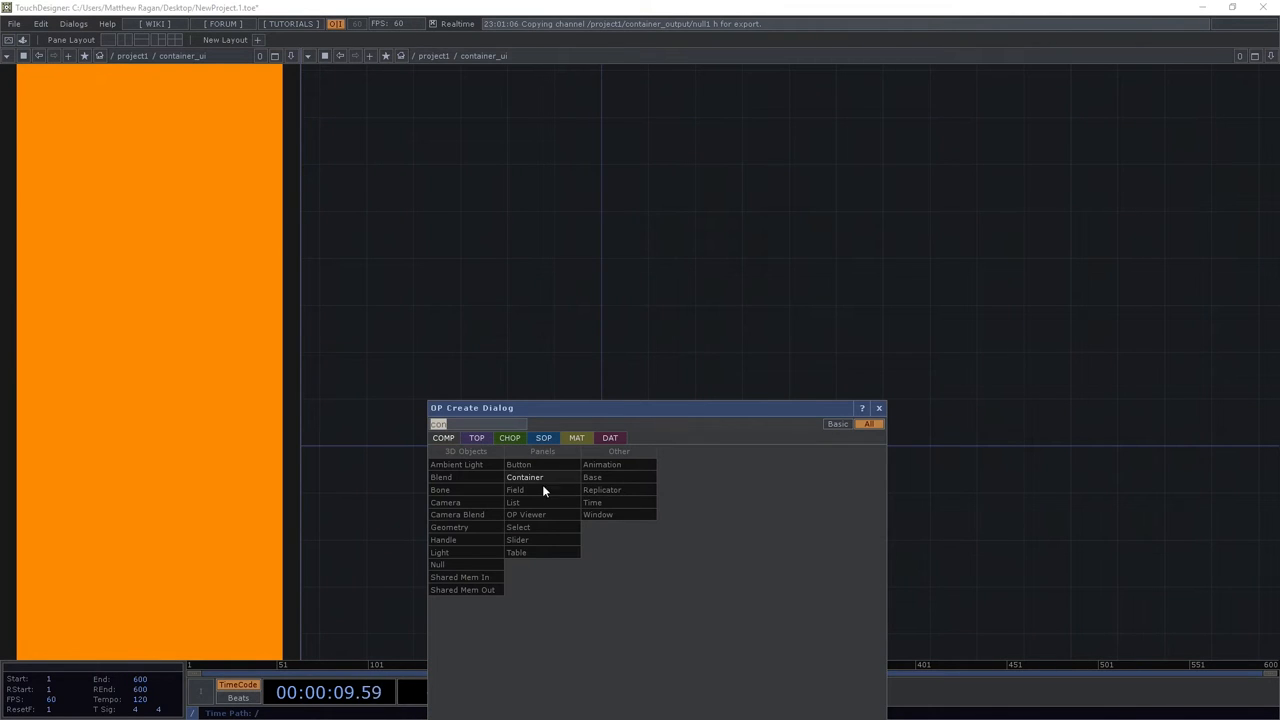
left_click(524, 476)
type("container_header1")
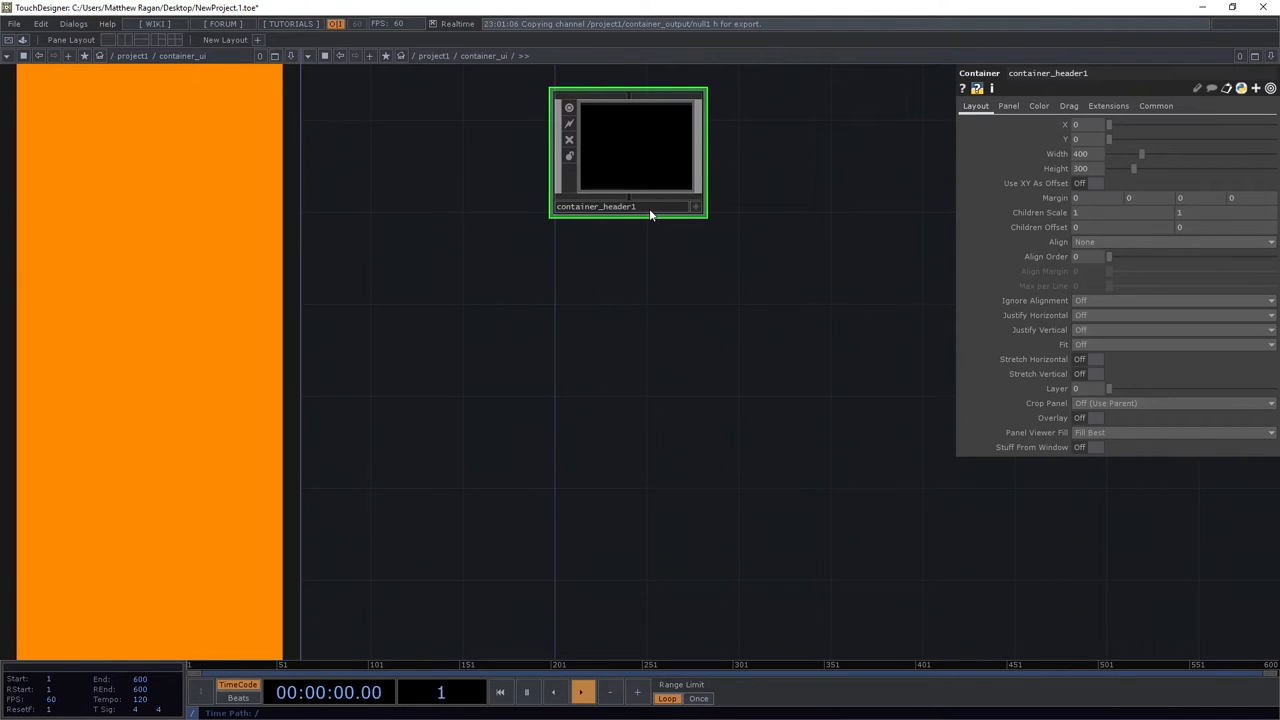
Place container_header1 in the network and give it a short height with width following the parent.
left_click(582, 692)
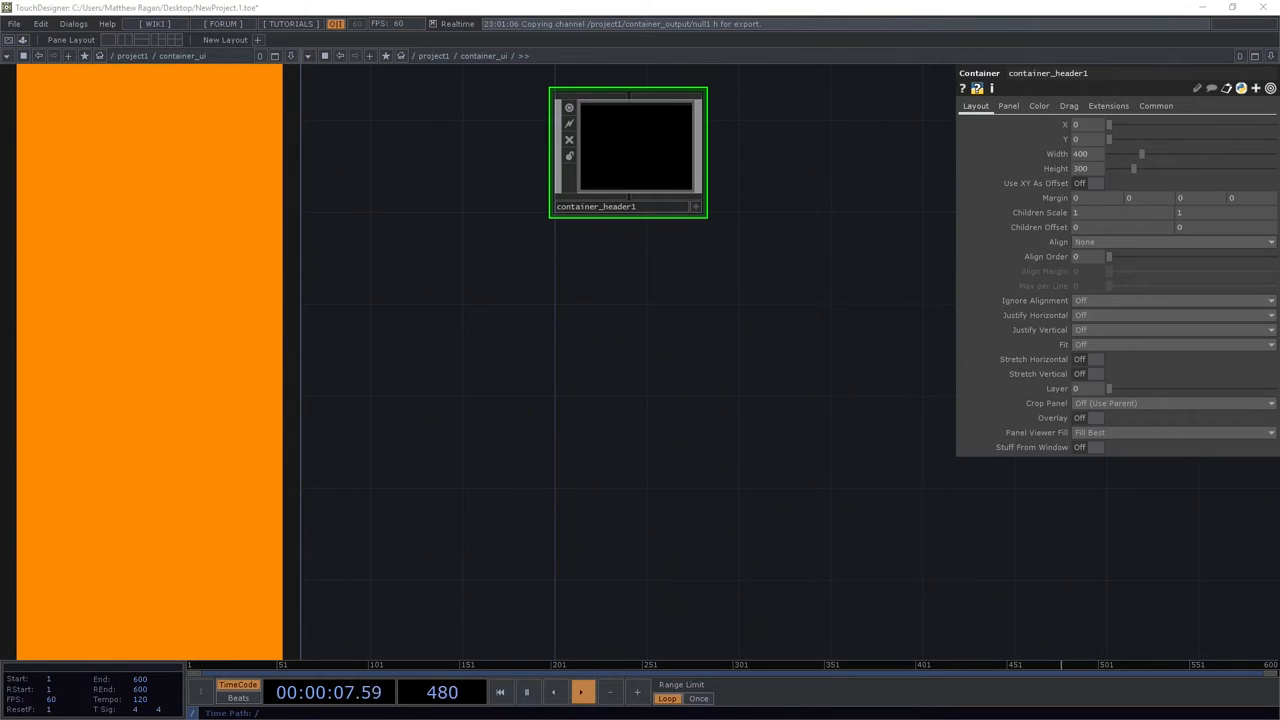
left_click_drag(628, 150, 598, 258)
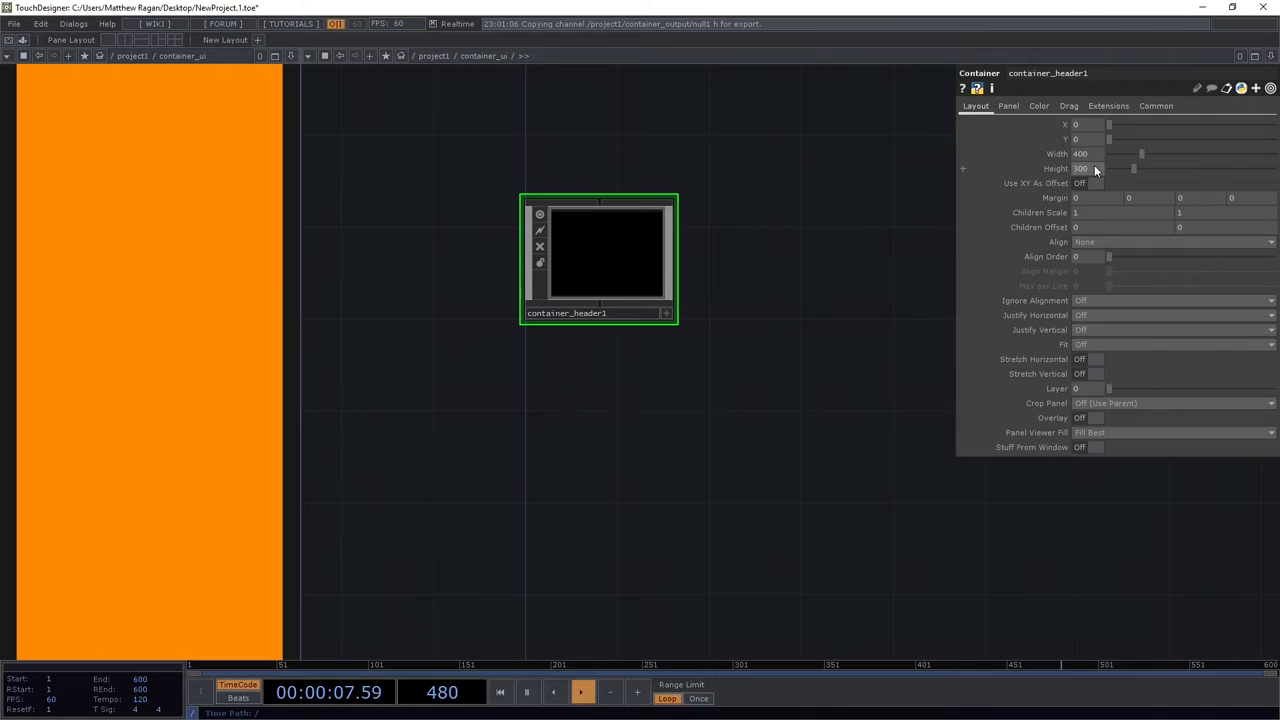
mouse_move(752, 238)
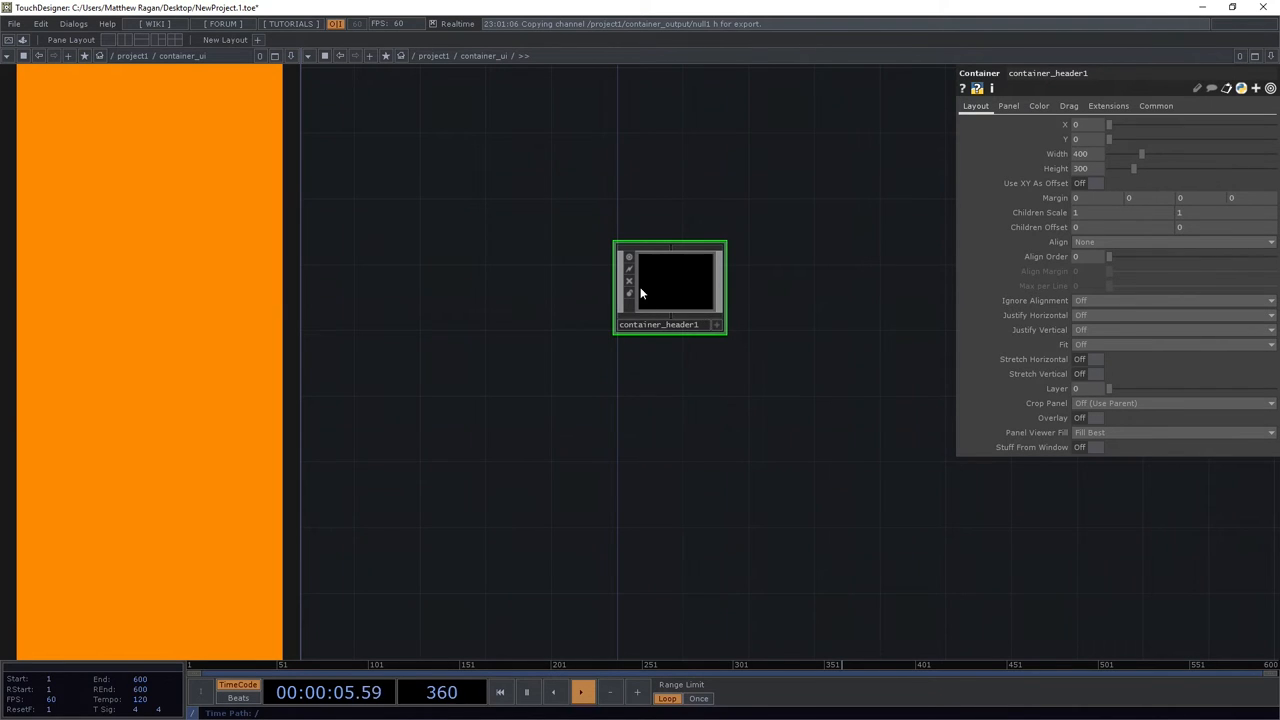
mouse_move(820, 268)
type("parent().par.w")
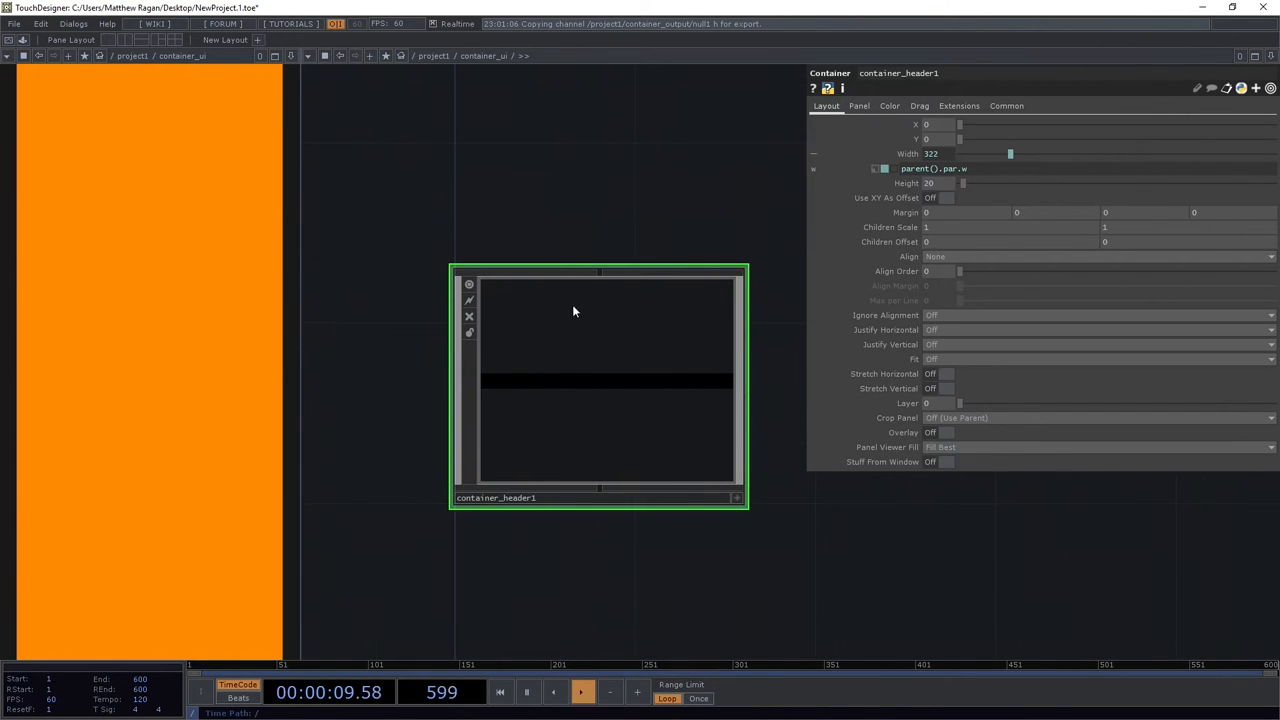
Show container_header1's Panel settings with its background image field.
left_click(860, 104)
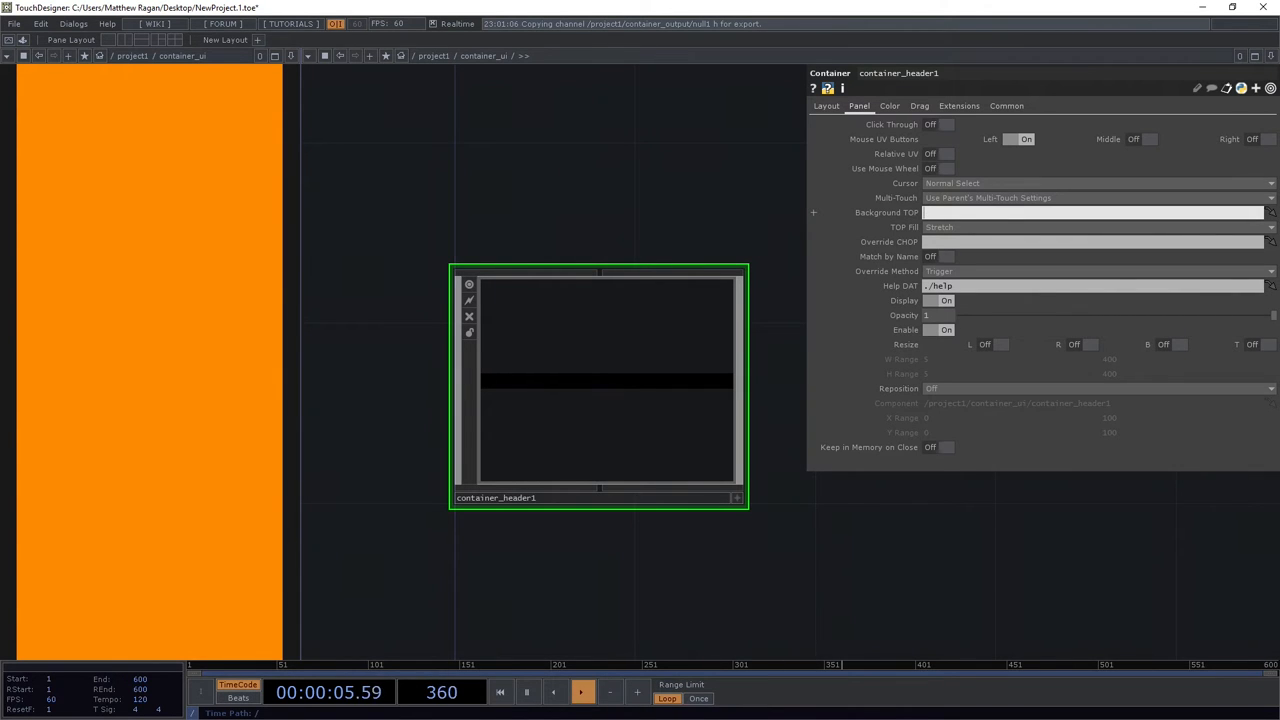
Set container_header1's Background TOP to ./null_final.
type("./null_)")
type("tex")
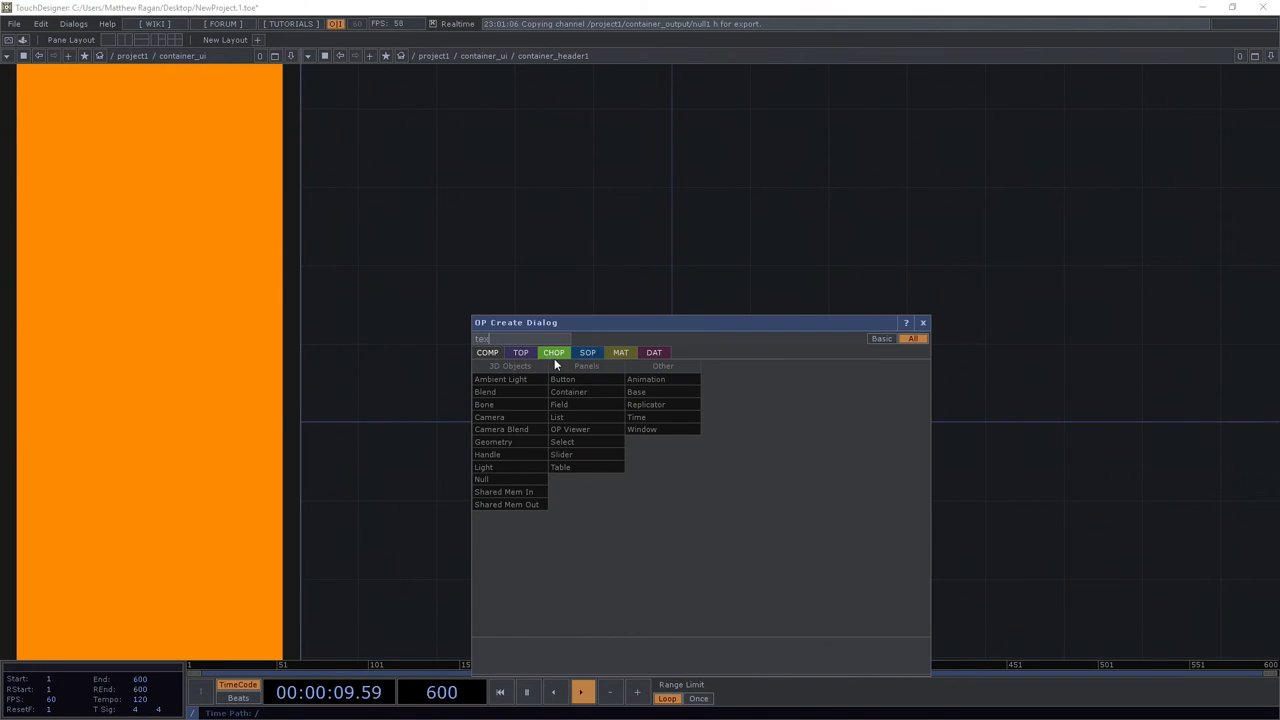
Add a Text TOP feeding a Null TOP renamed null_final, then select text1 for editing.
left_click(562, 380)
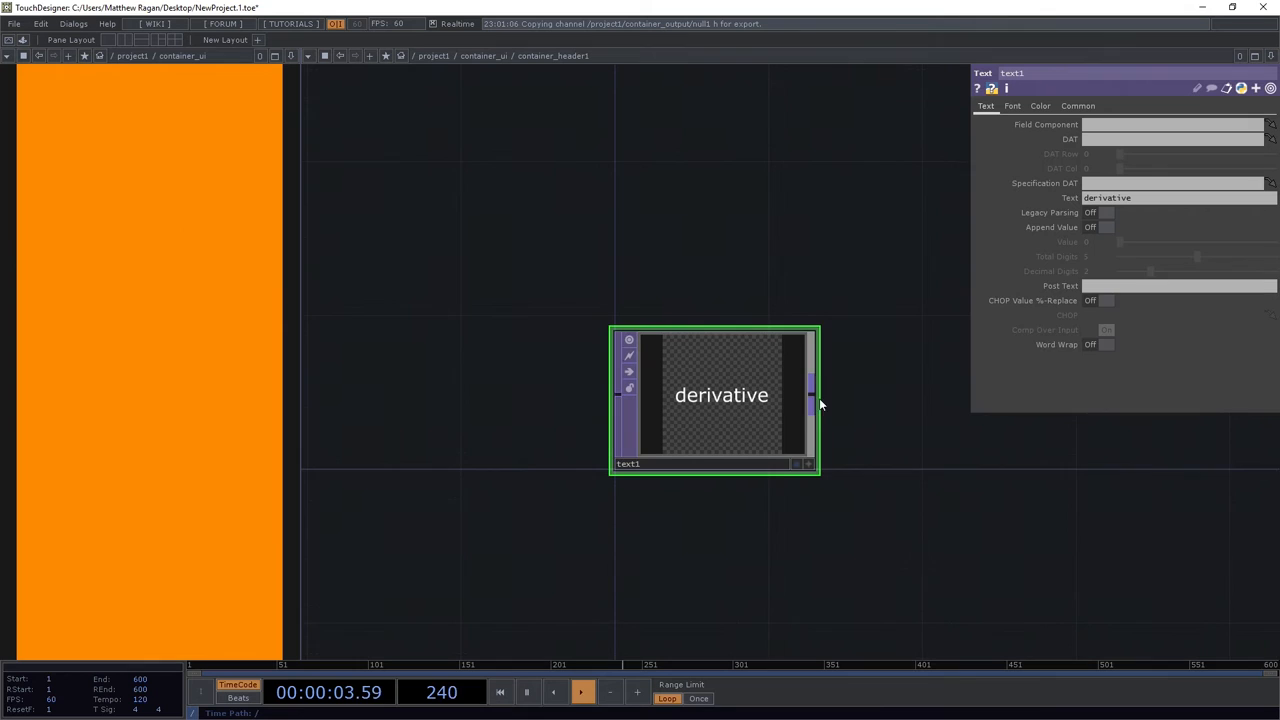
left_click_drag(810, 396, 1036, 444)
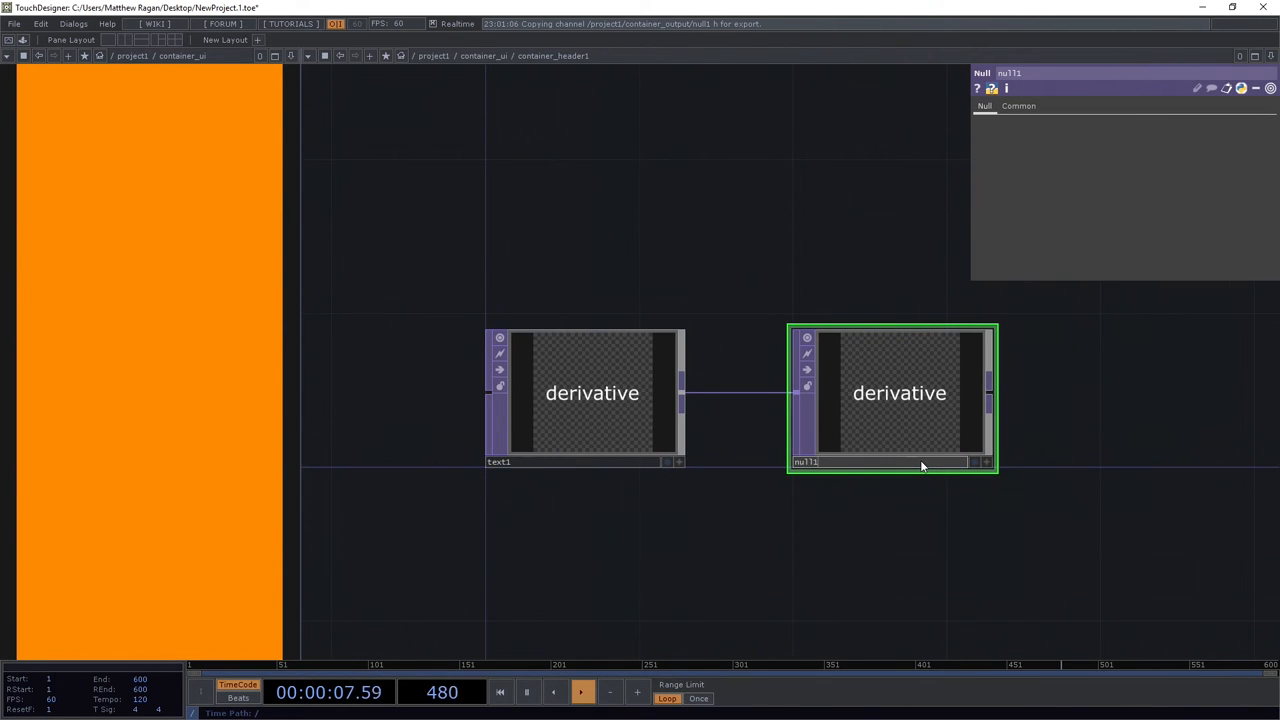
type("null1_final")
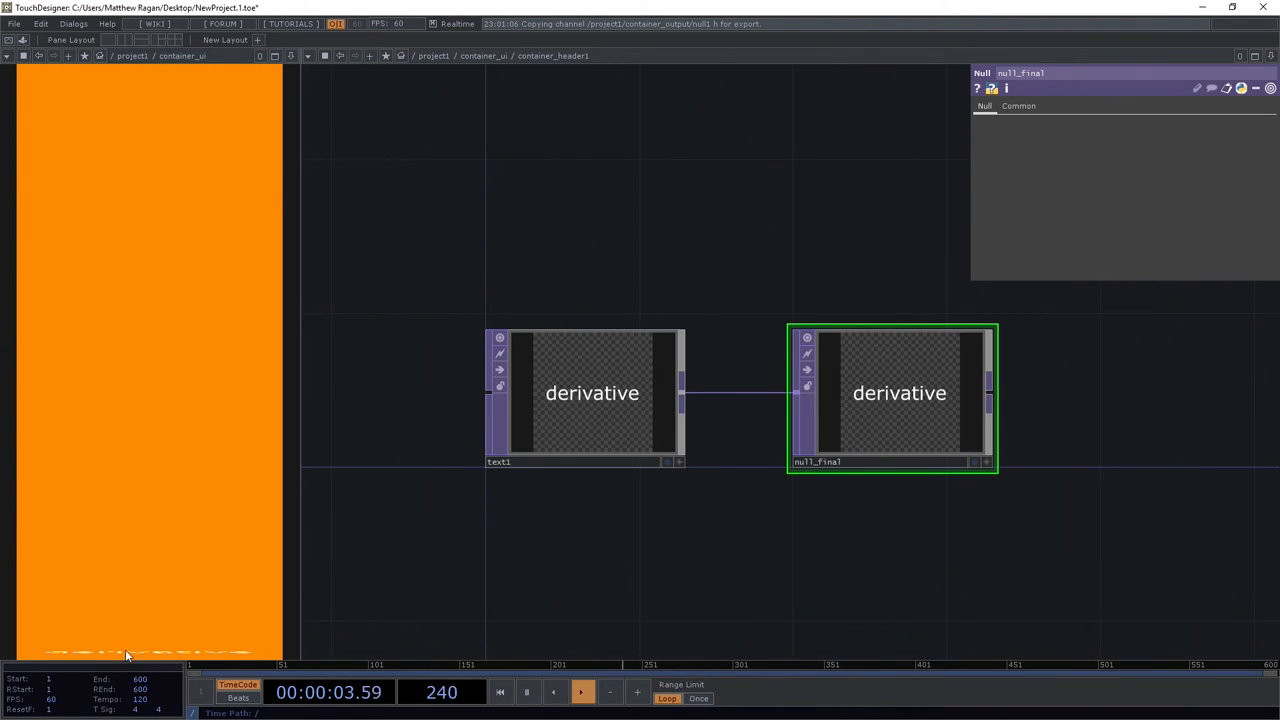
mouse_move(696, 240)
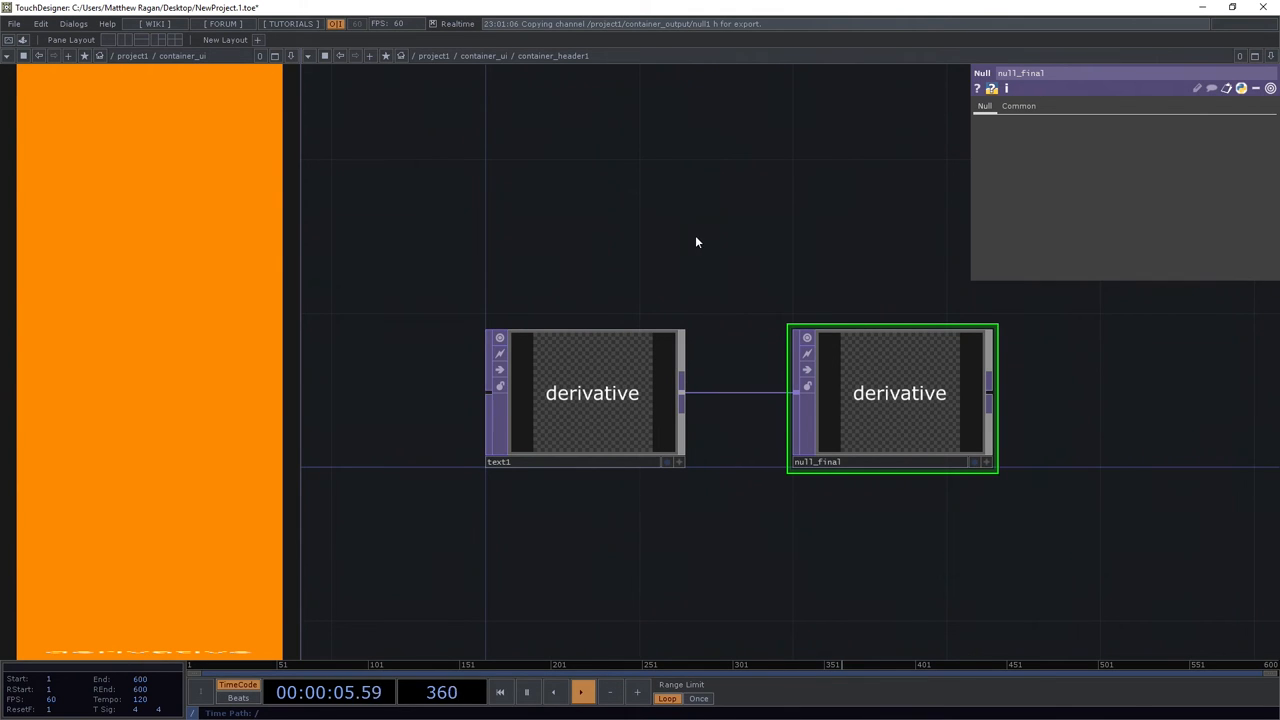
left_click(592, 392)
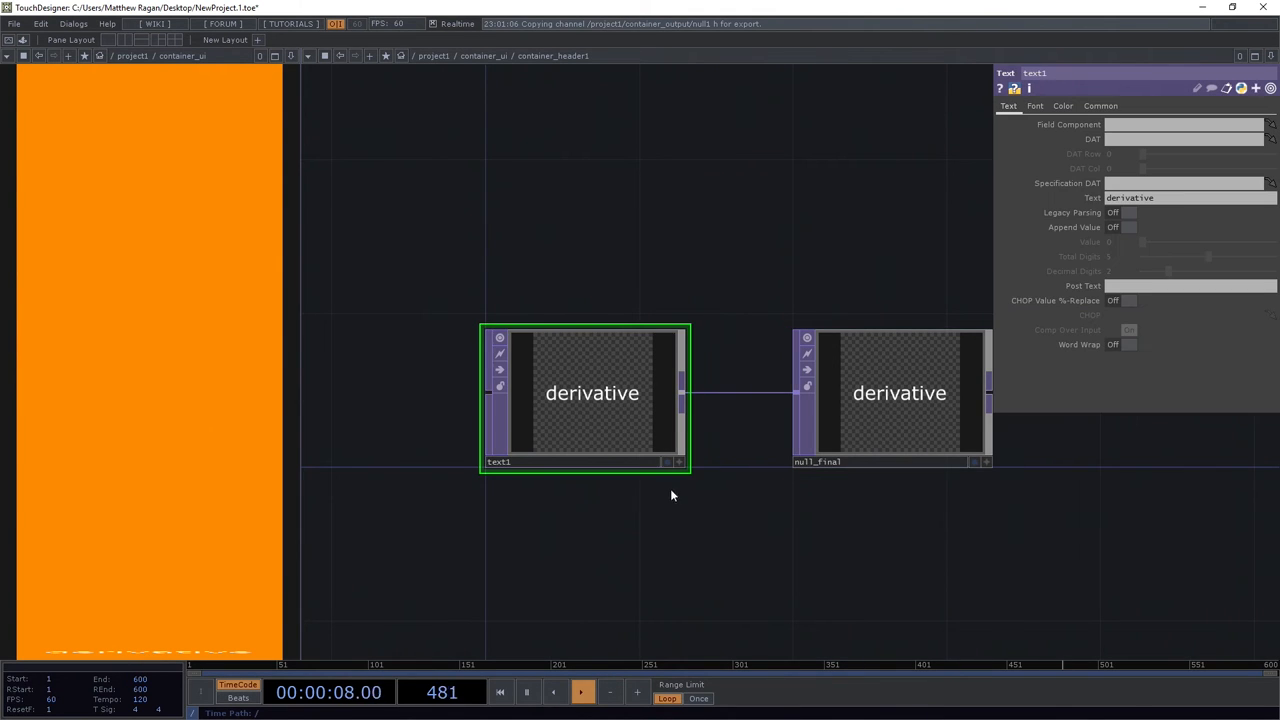
Tie text1's resolution to parent().par.w and parent().par.h on its Common page.
left_click(1100, 104)
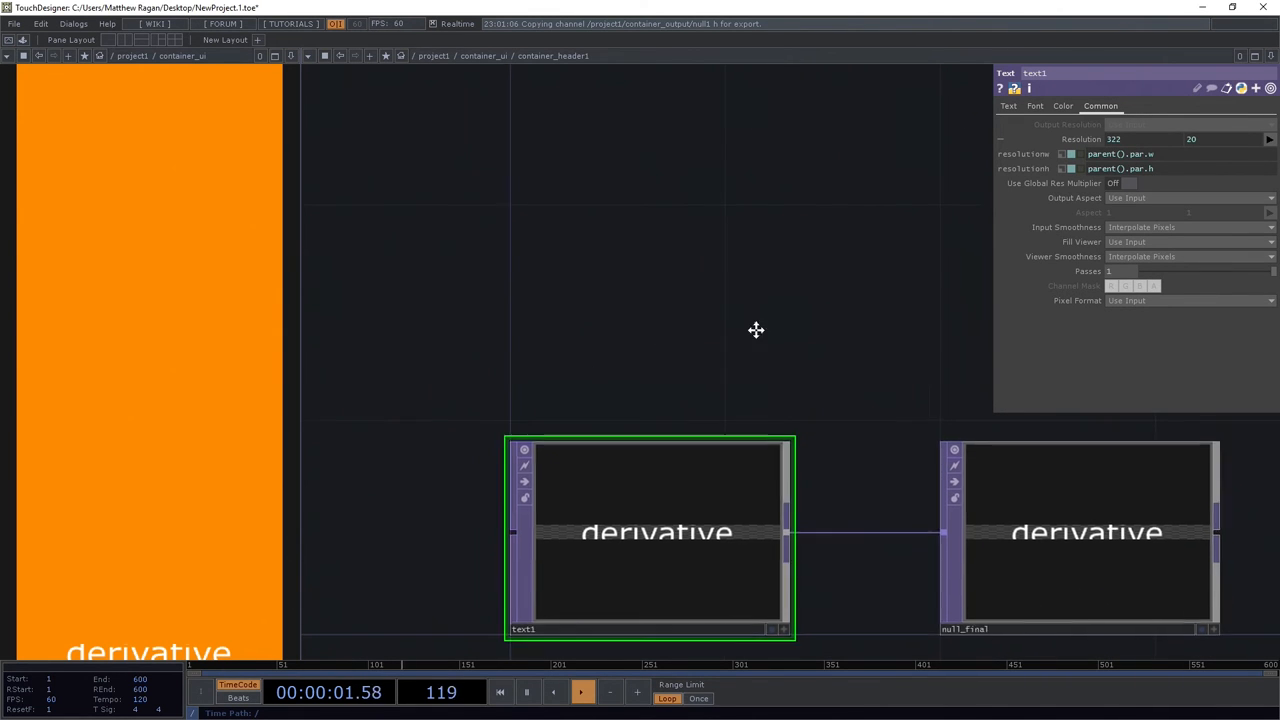
scroll("down", 3)
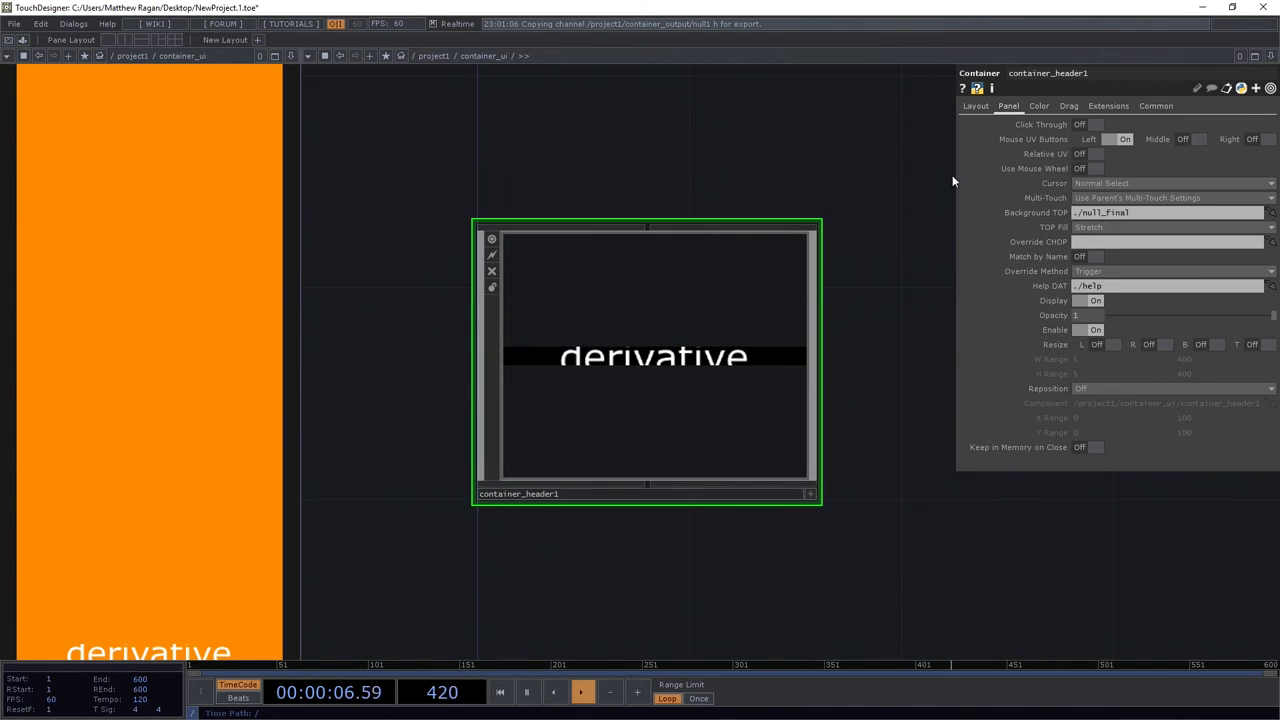
Dive back inside container_header1's network.
left_click(976, 104)
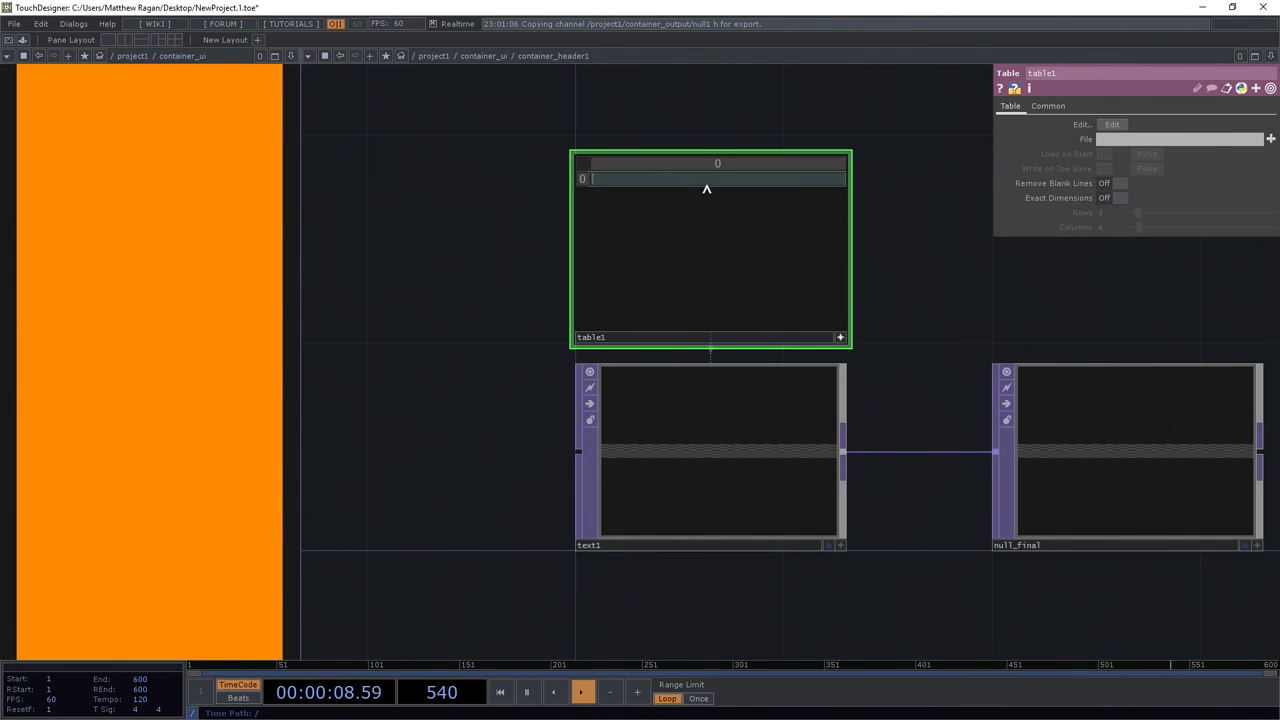
Enter 'movie bin' into table1 and select text1 to link it to the table.
type("mo")
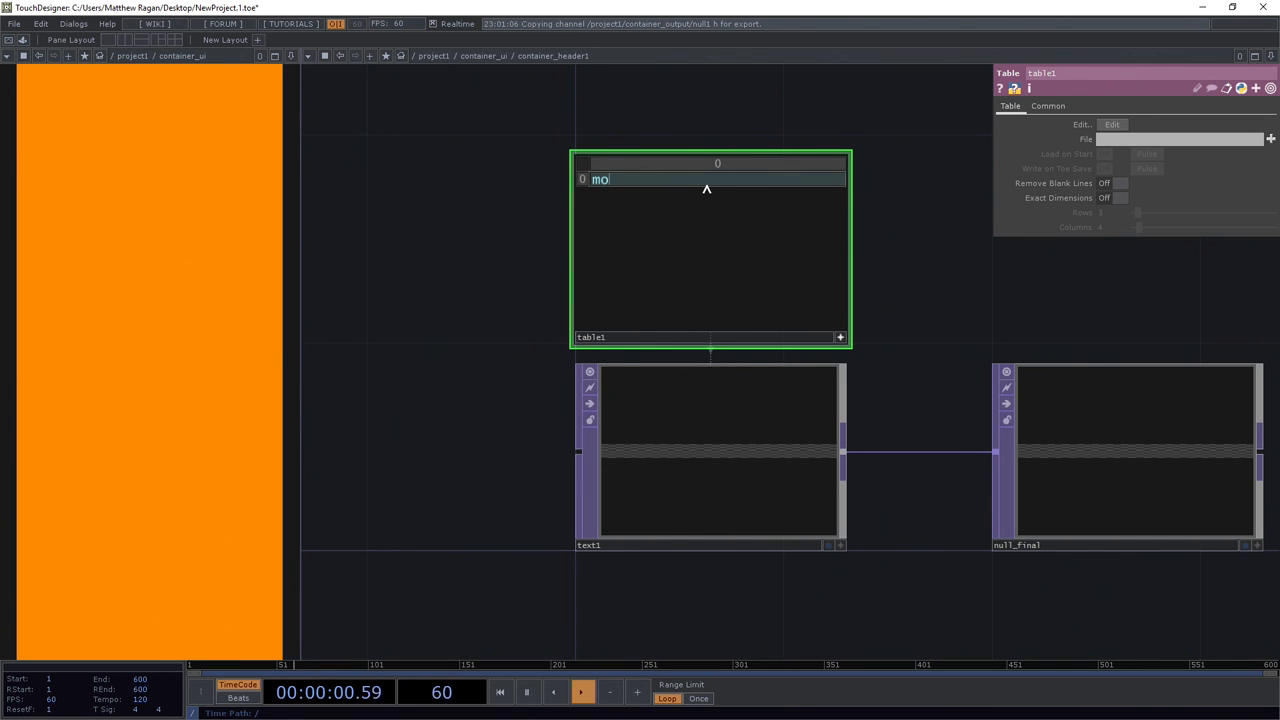
type("vie")
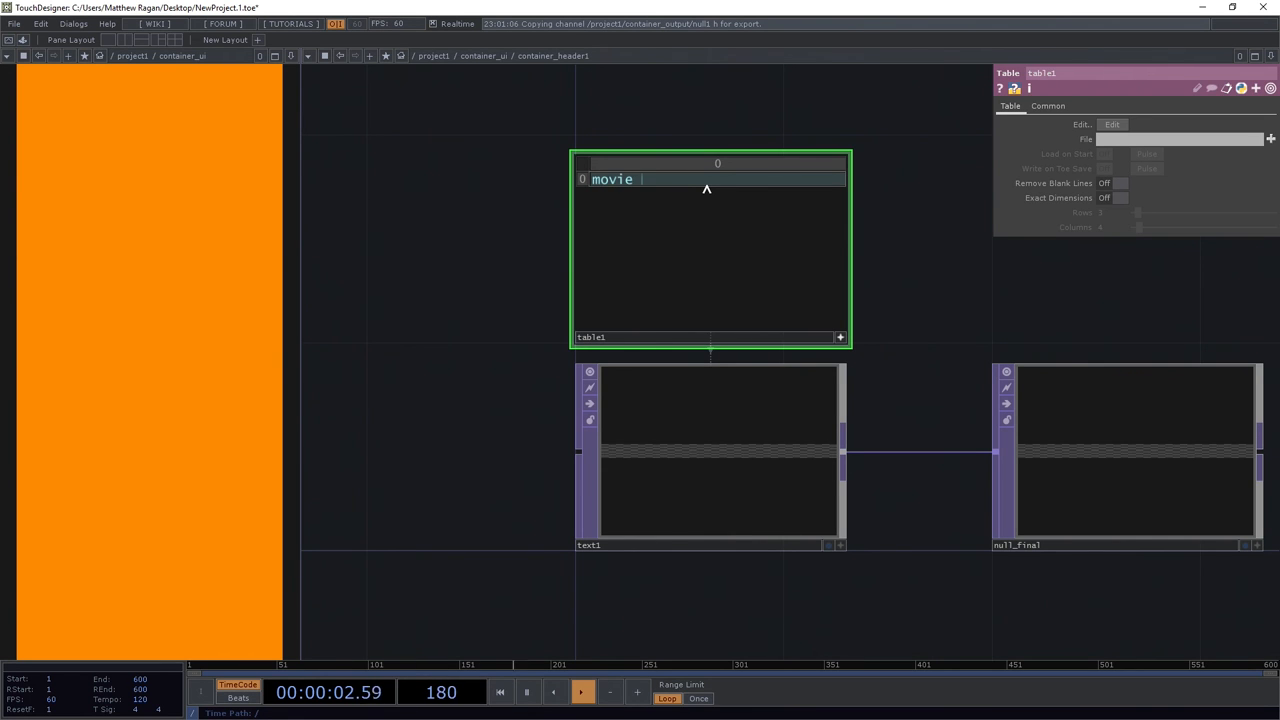
type("bin")
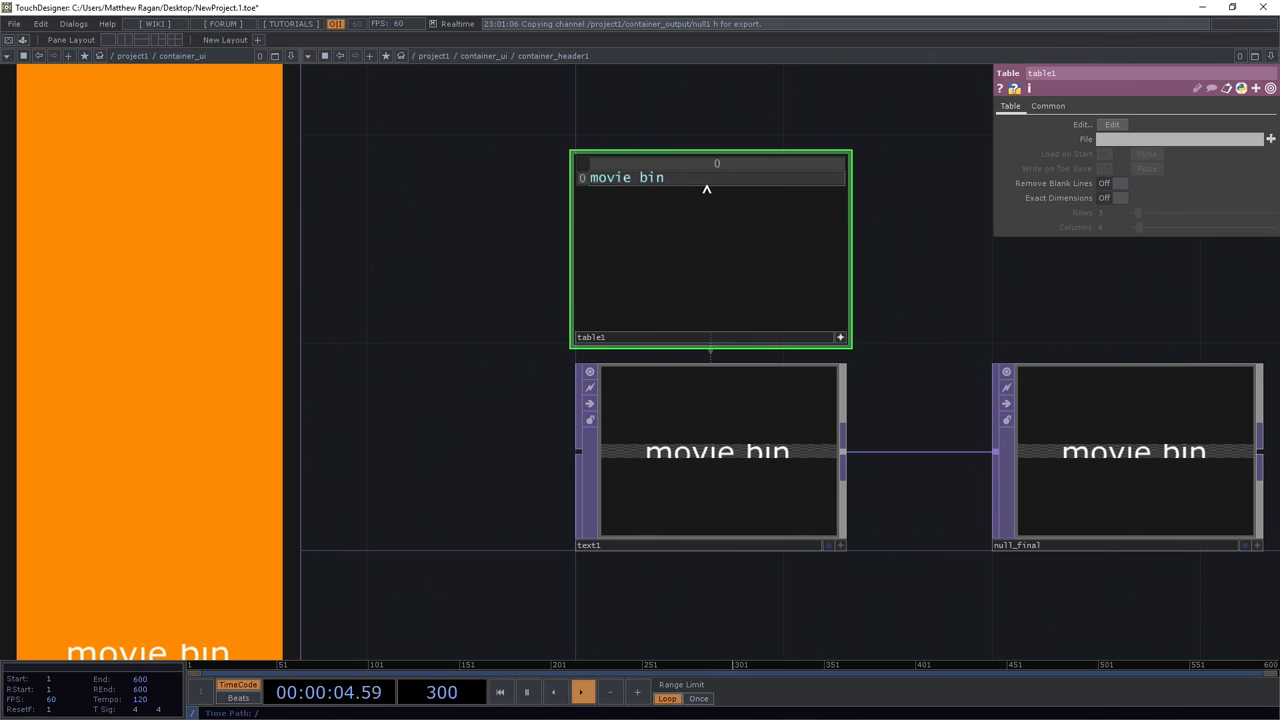
left_click(710, 450)
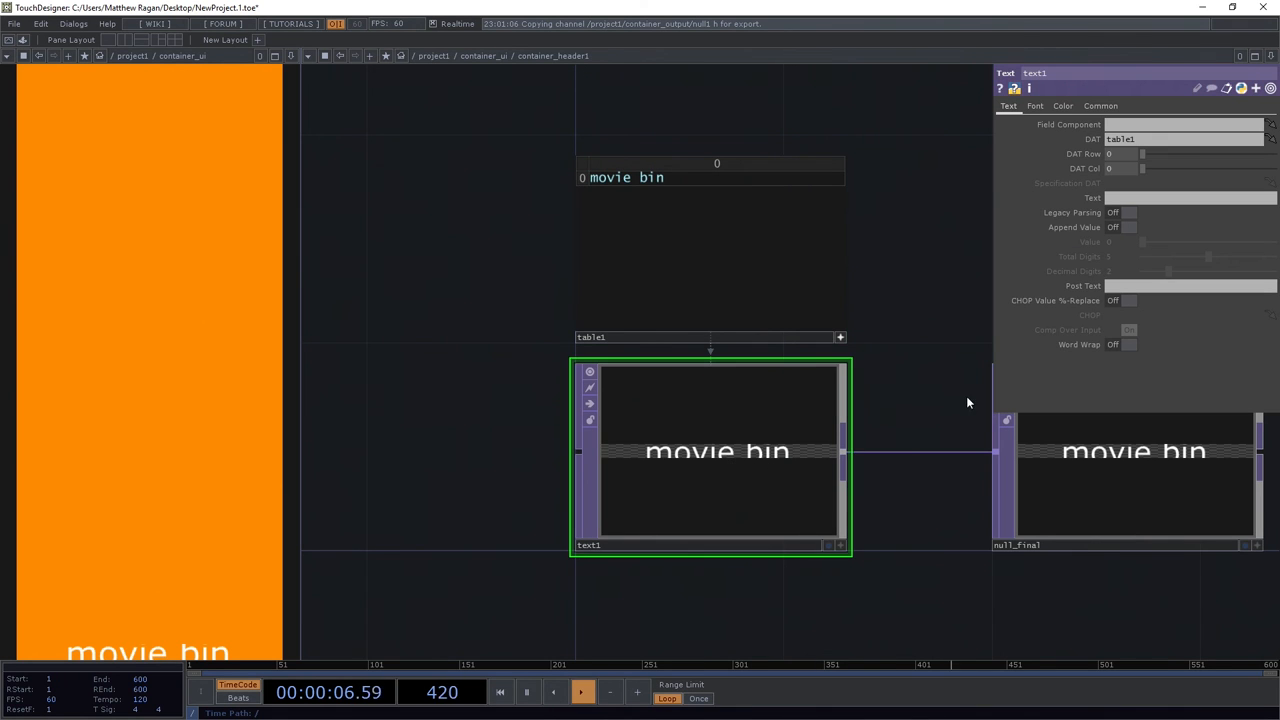
Lower text1's Font Size so 'movie bin' renders smaller in the header.
left_click(1036, 104)
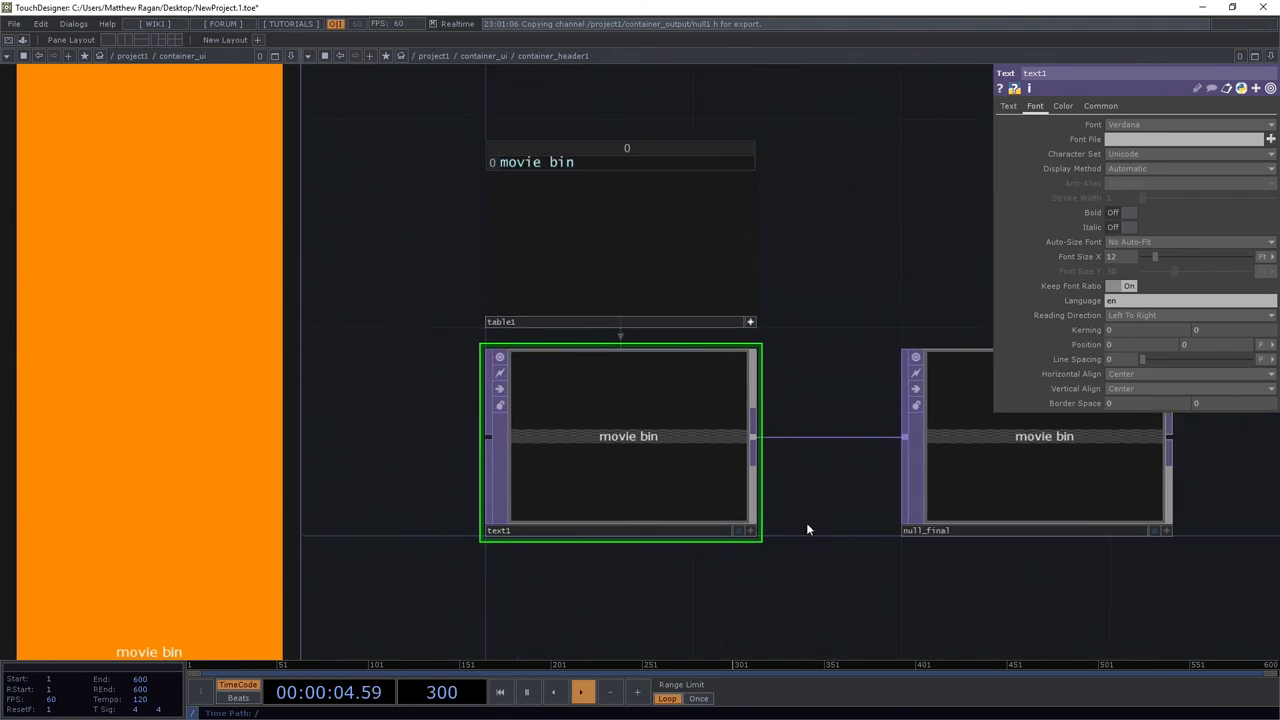
scroll("down", 3)
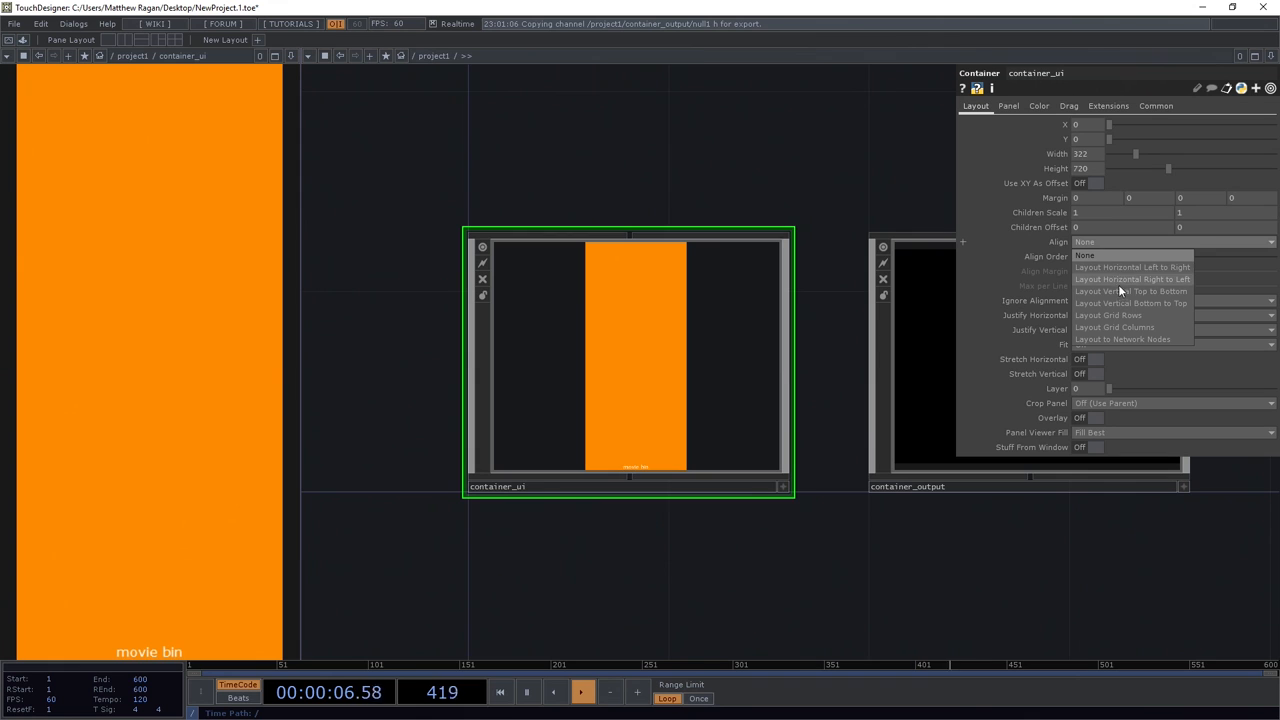
Set container_ui's Align to Layout Vertical Top to Bottom.
left_click(1132, 290)
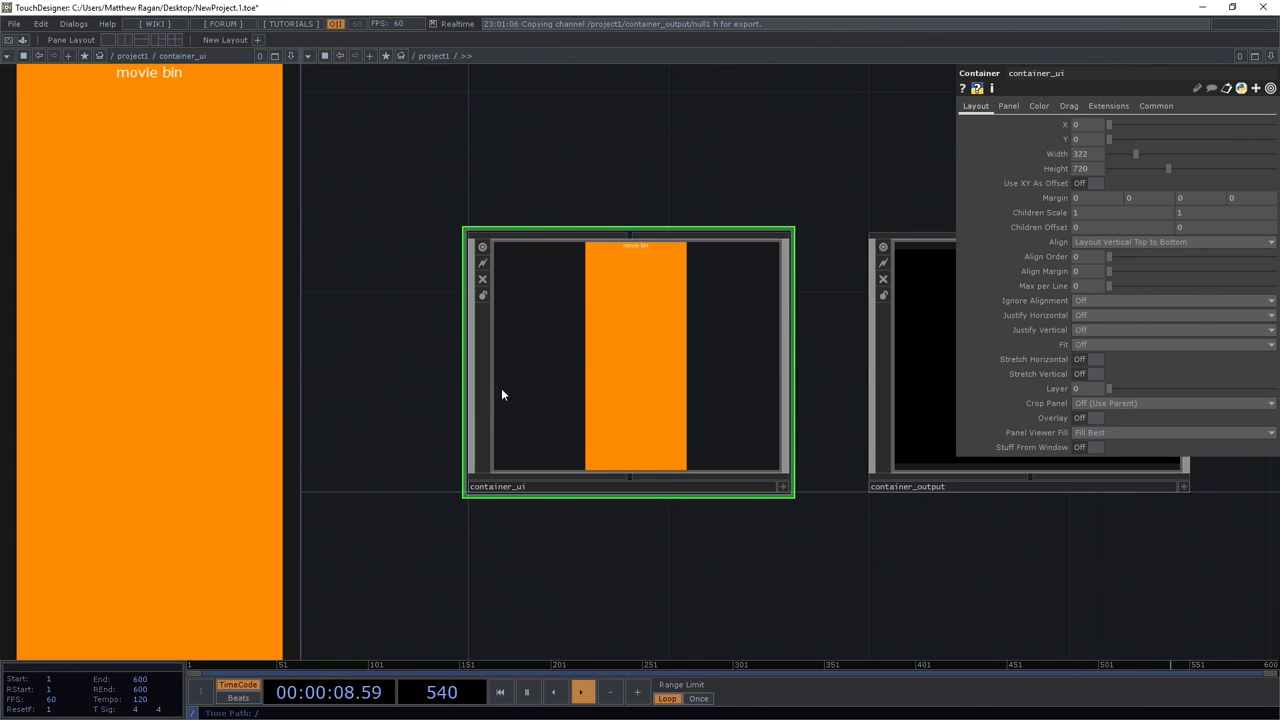